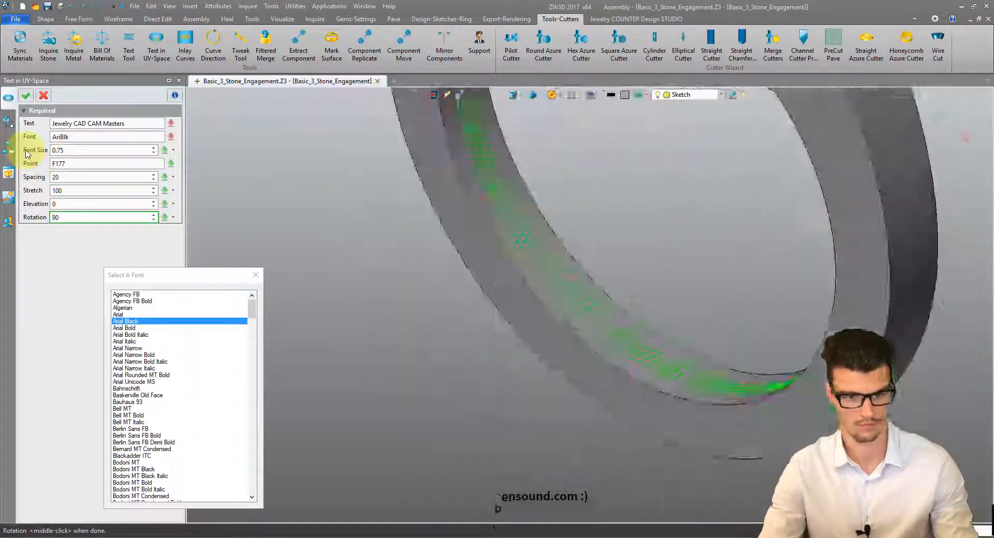
Close the font picker after wrapping 'Jewelry CAD CAM Masters' around the band
click(45, 20)
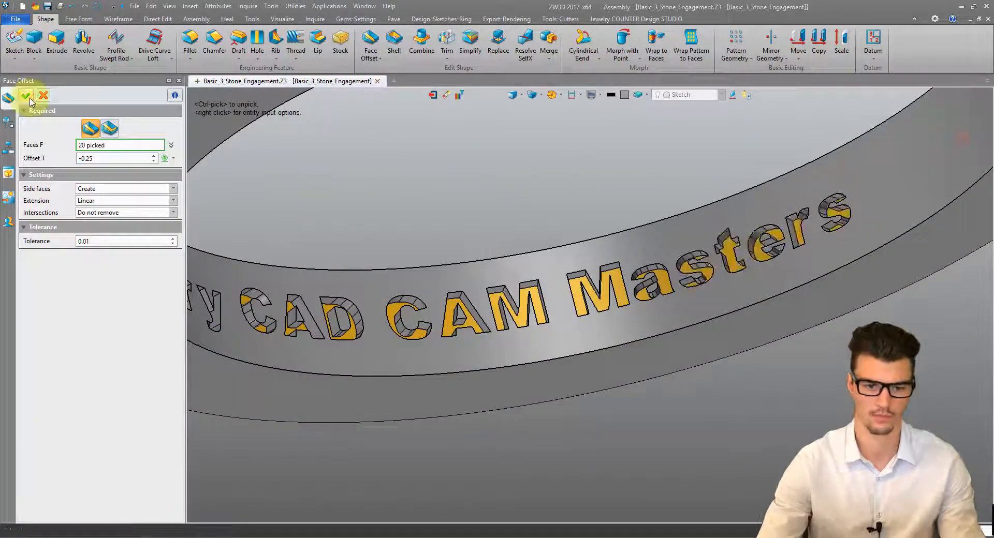
Apply the -0.25 face offset to engrave the lettering into the inner band
click(27, 96)
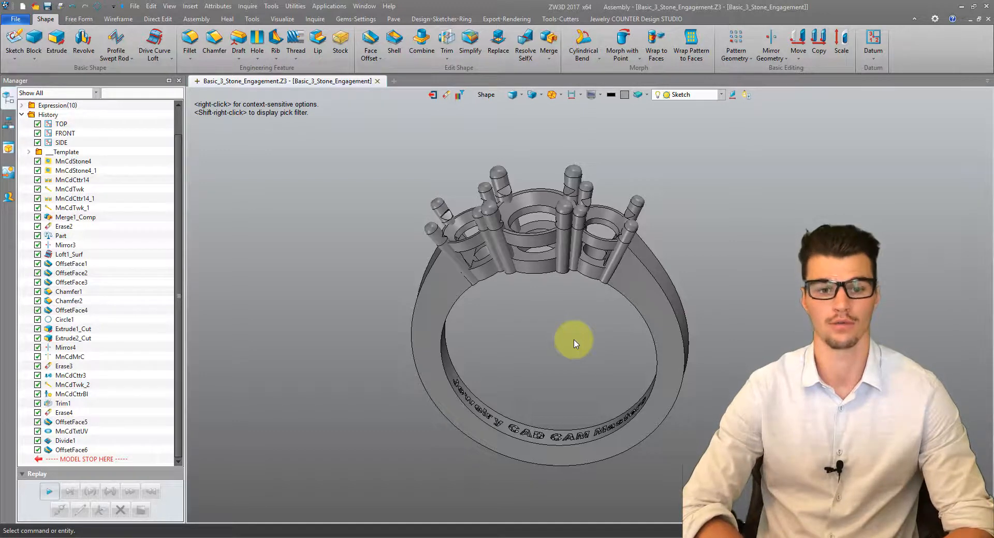
mouse_move(593, 320)
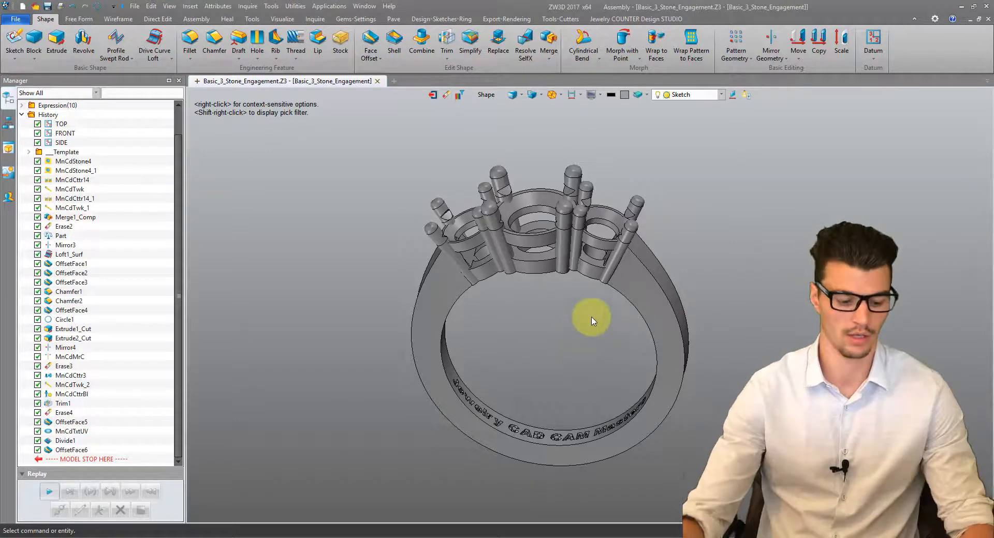
click(506, 19)
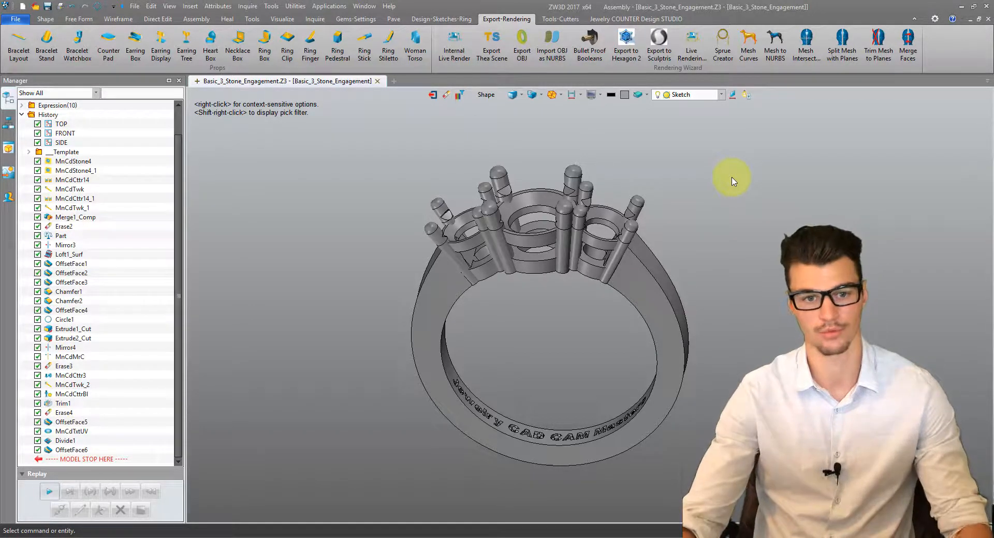
mouse_move(665, 171)
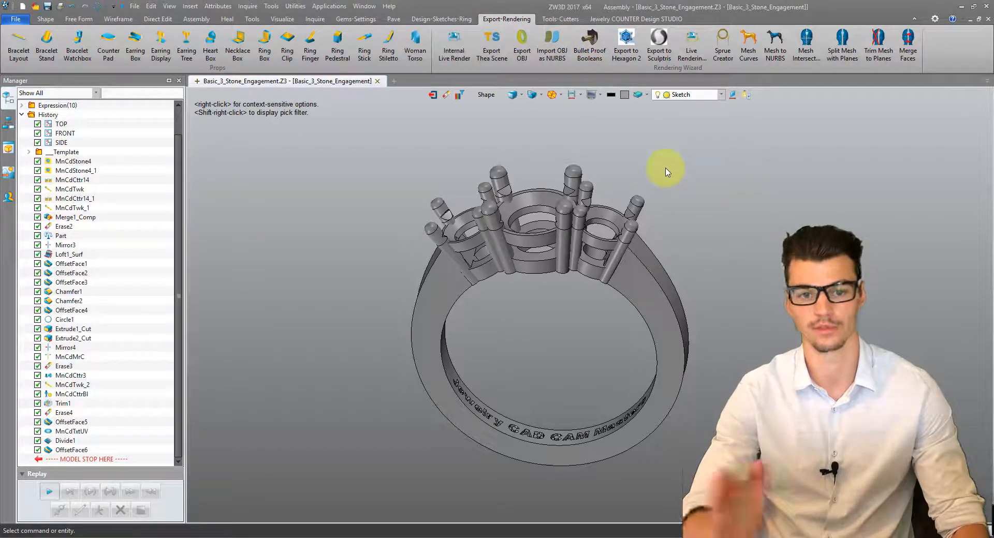
Export Basic_3_Stone_Engagement.stl with chord height tessellation tolerance 0.001
click(15, 19)
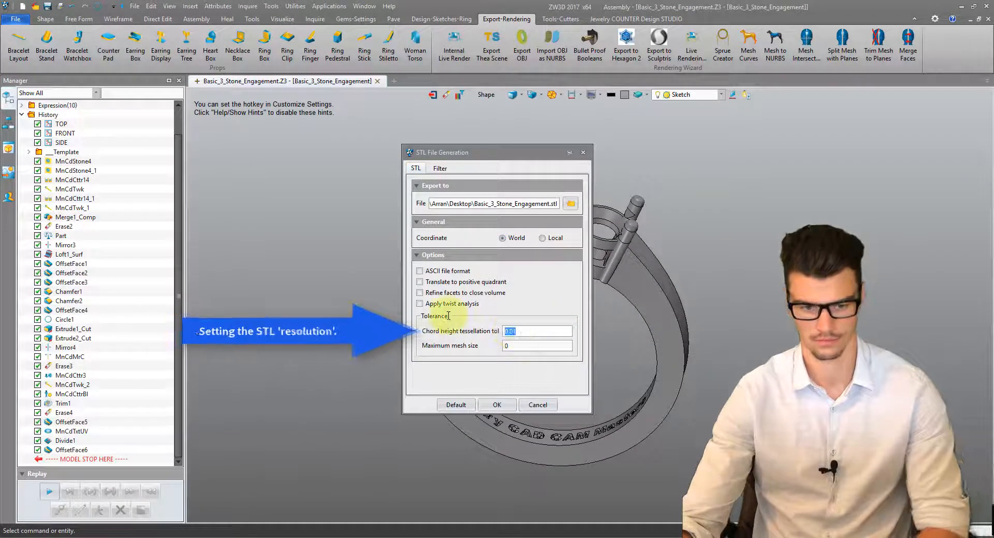
text(0.001)
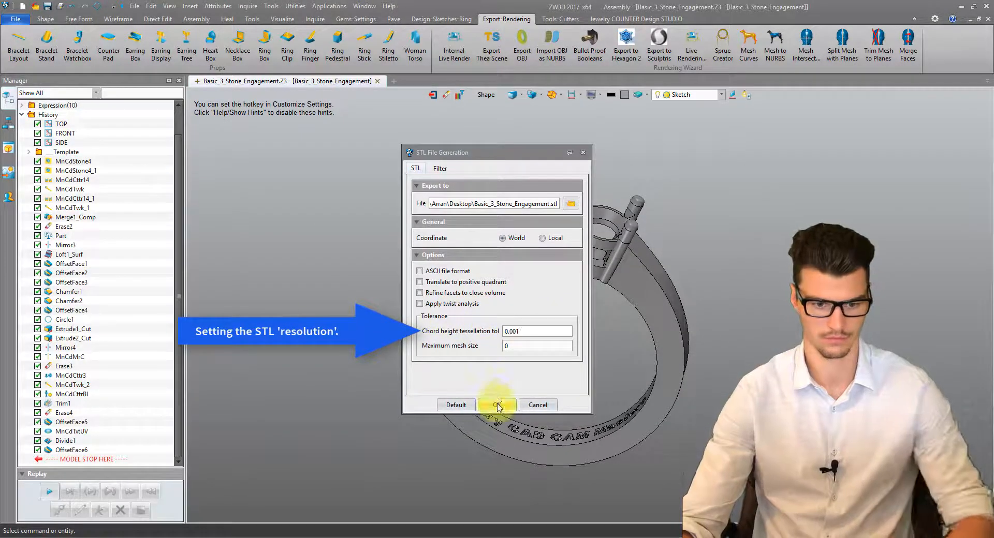
click(497, 404)
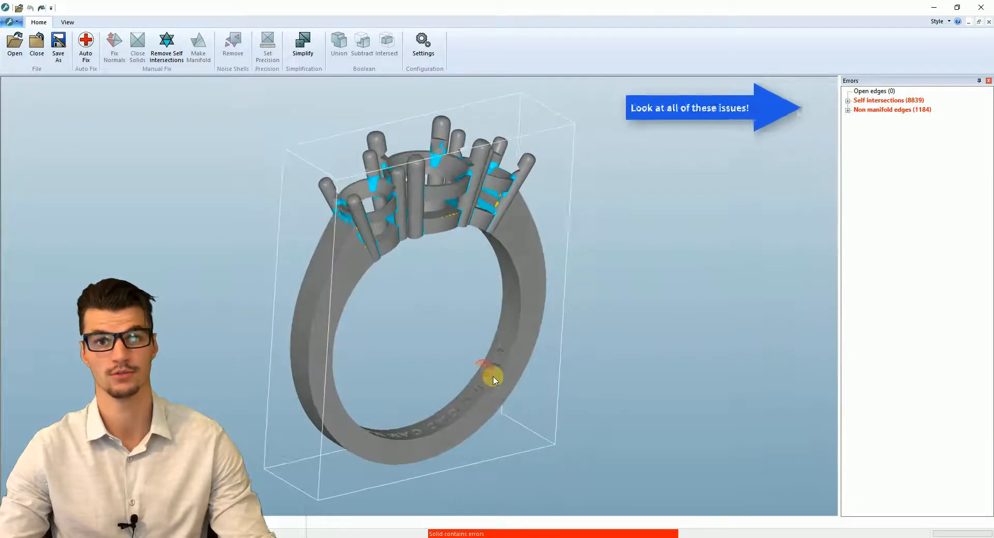
Review the mesh errors, orbit the ring, and Auto Fix all errors
click(303, 45)
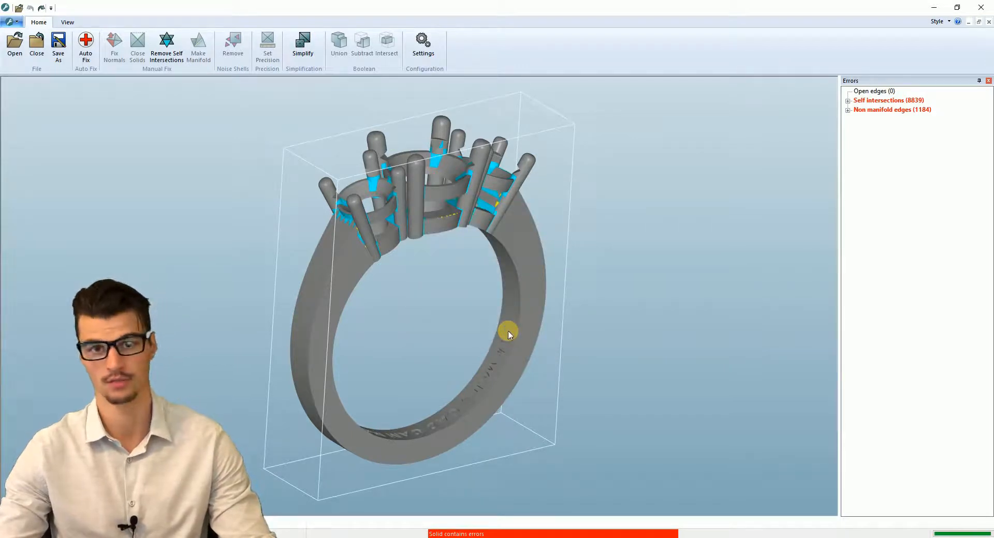
click(167, 46)
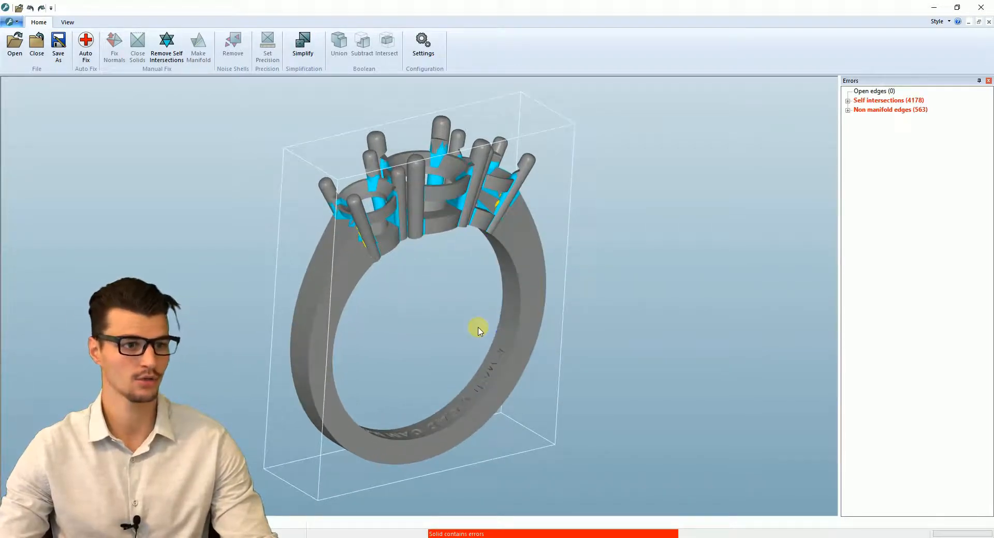
drag(479, 329, 206, 99)
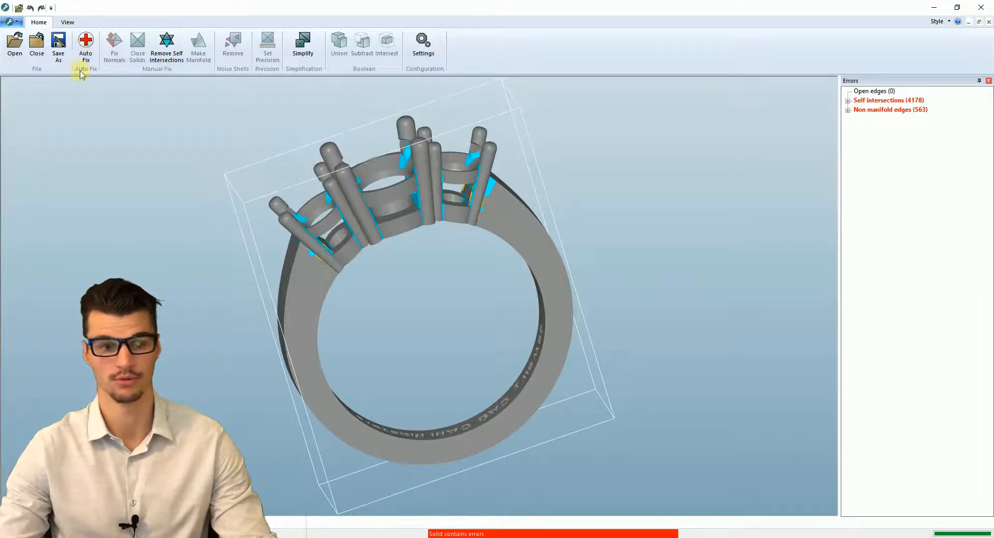
click(85, 48)
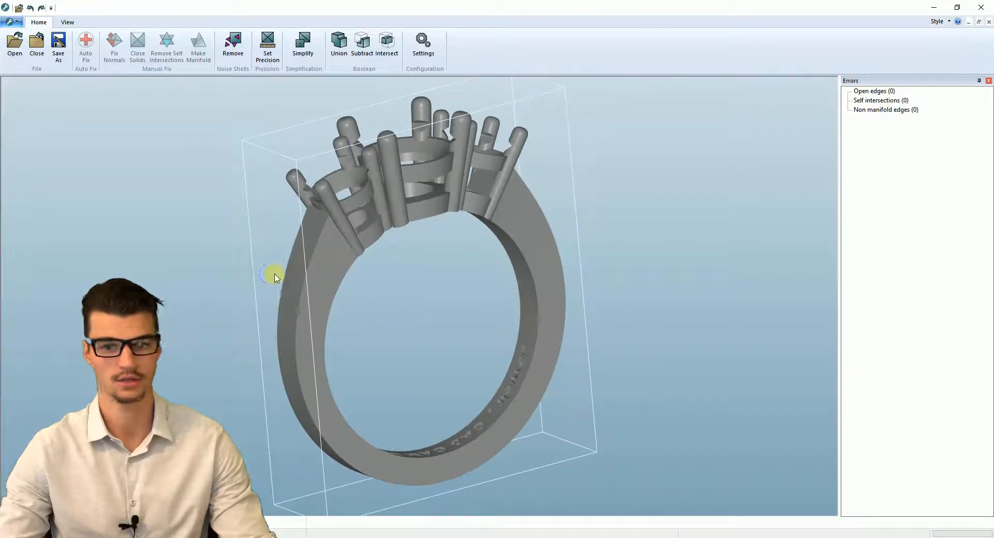
Save the repaired ring over Basic_3_Stone_Engagement.stl, confirming the overwrite
click(57, 48)
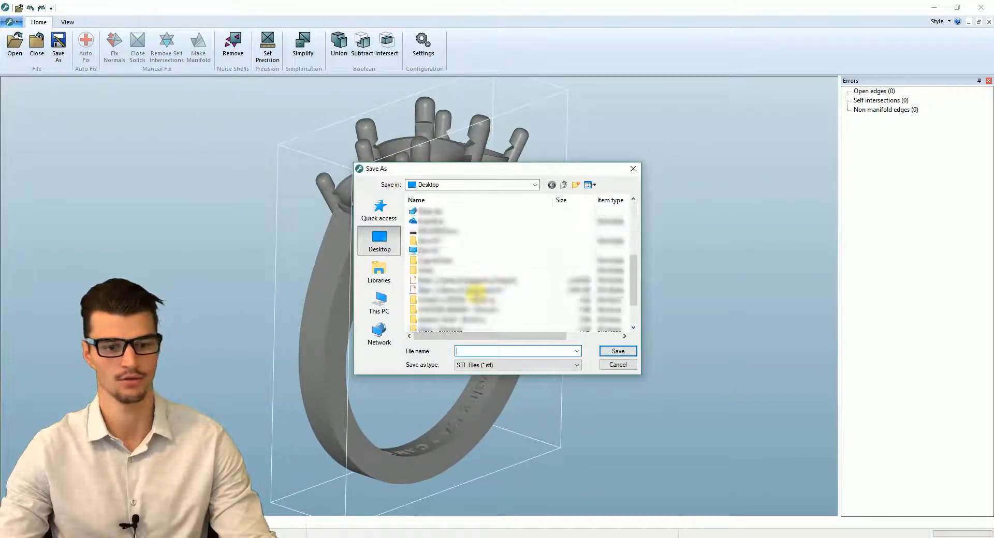
click(475, 290)
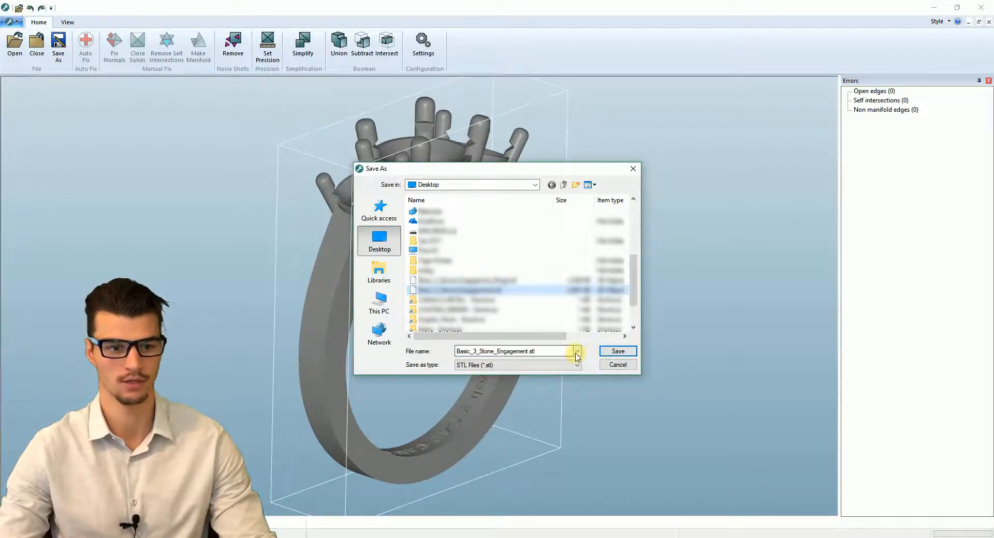
click(616, 352)
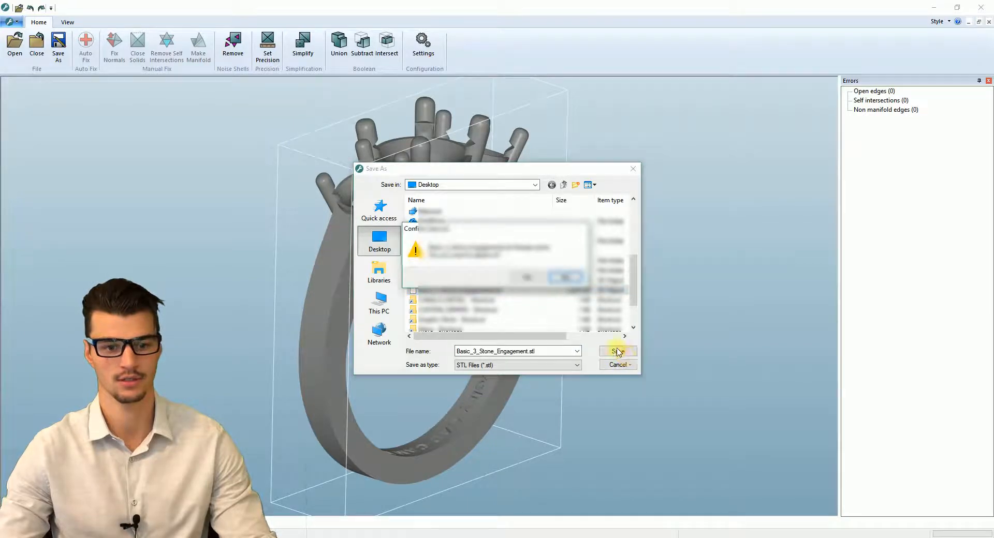
click(617, 352)
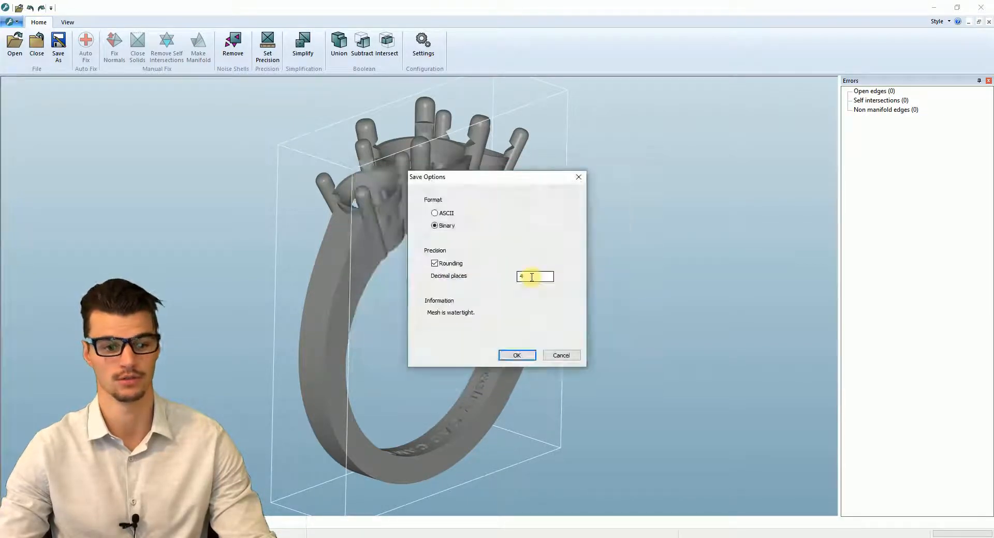